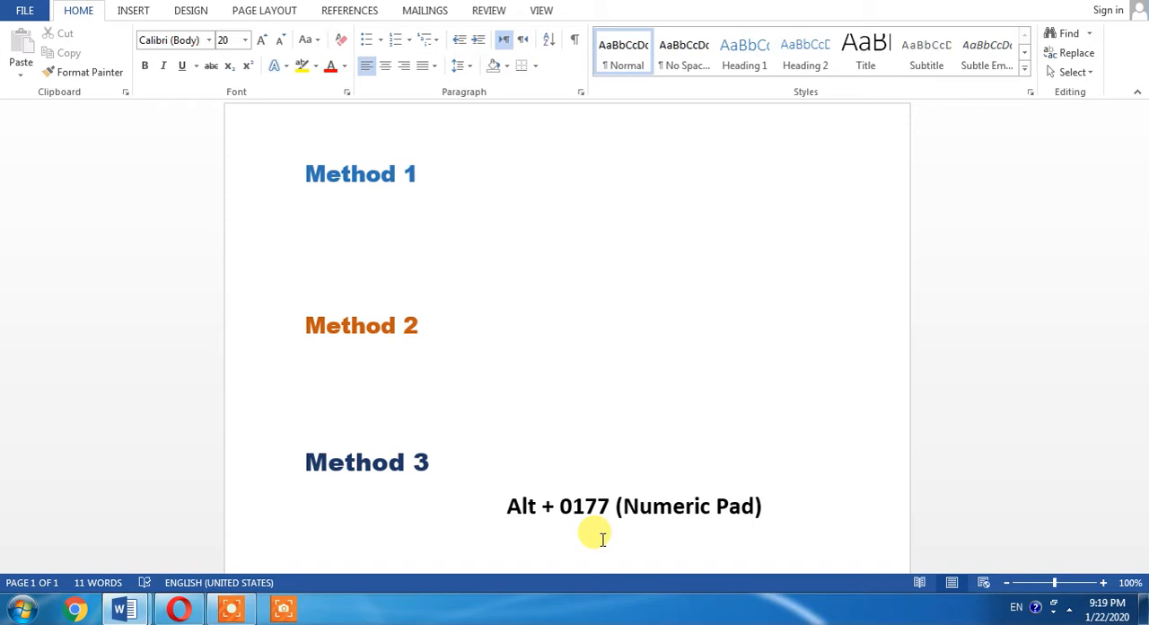
# Step: Insert an equation below Method 1 with the plus-minus sign followed by 5
pyautogui.click(386, 213)
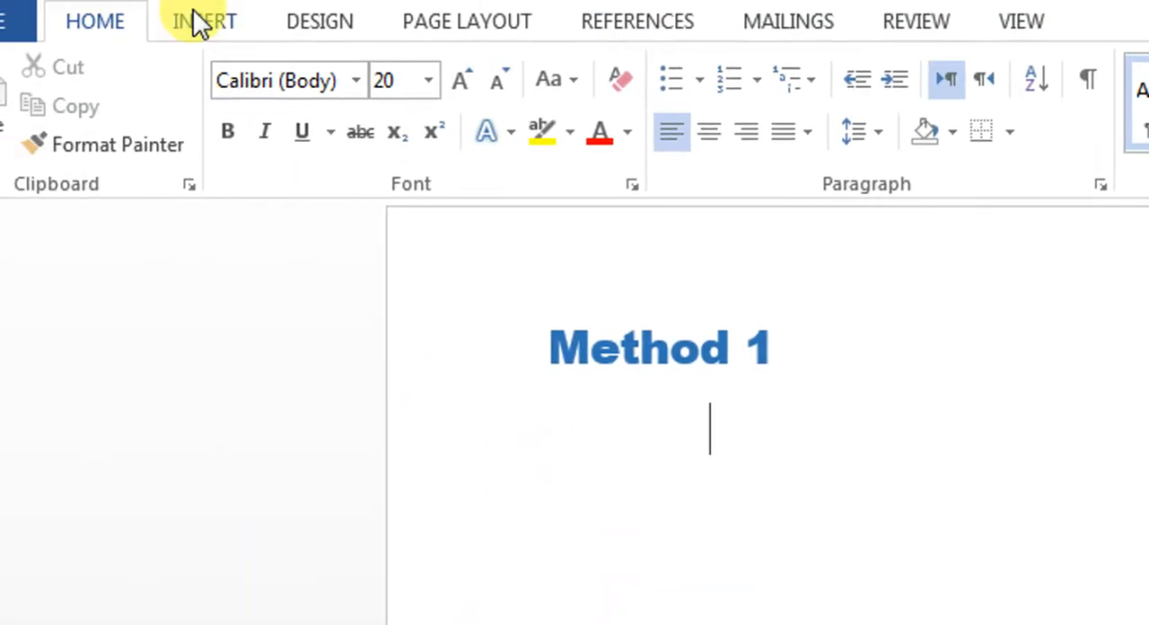
pyautogui.click(203, 20)
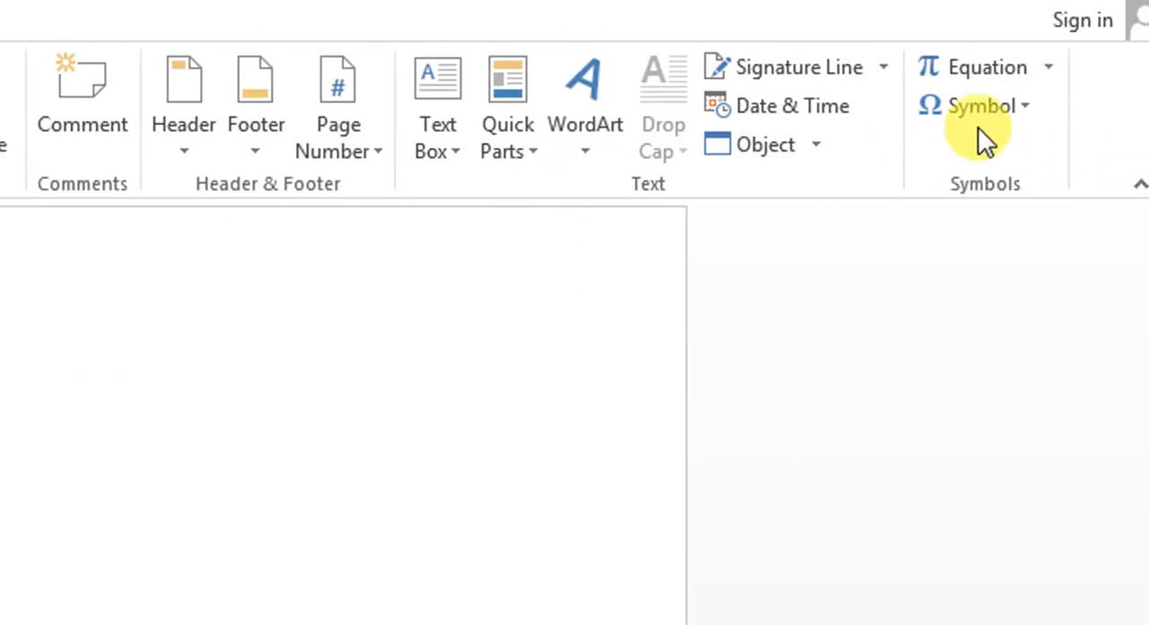
pyautogui.click(974, 105)
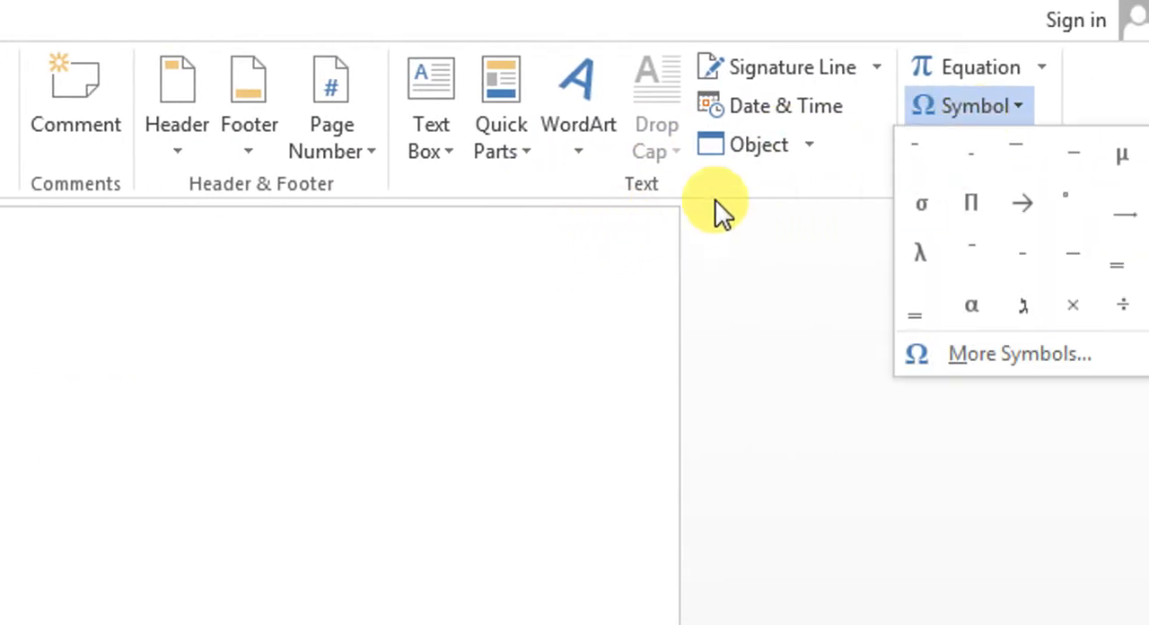
pyautogui.moveTo(970, 143)
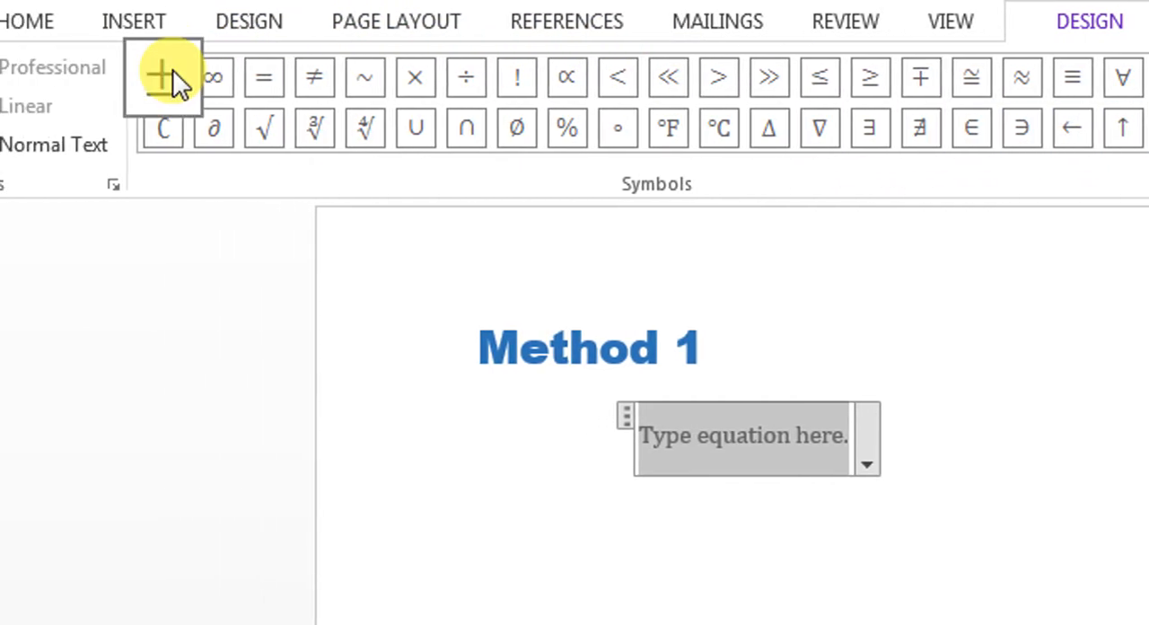
pyautogui.moveTo(163, 77)
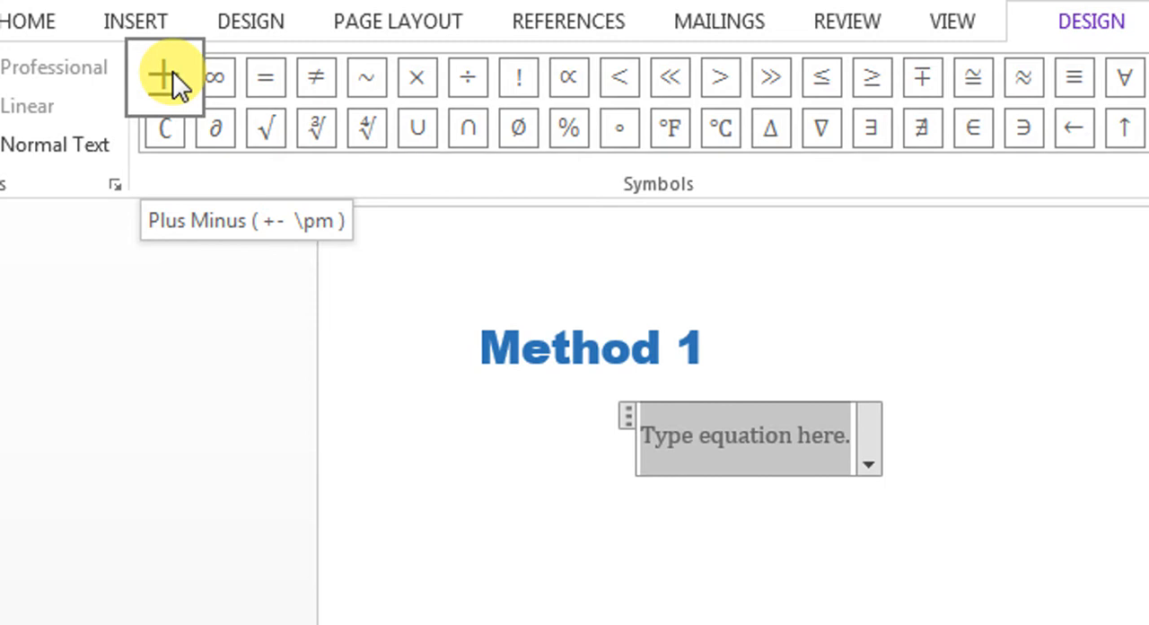
pyautogui.click(164, 76)
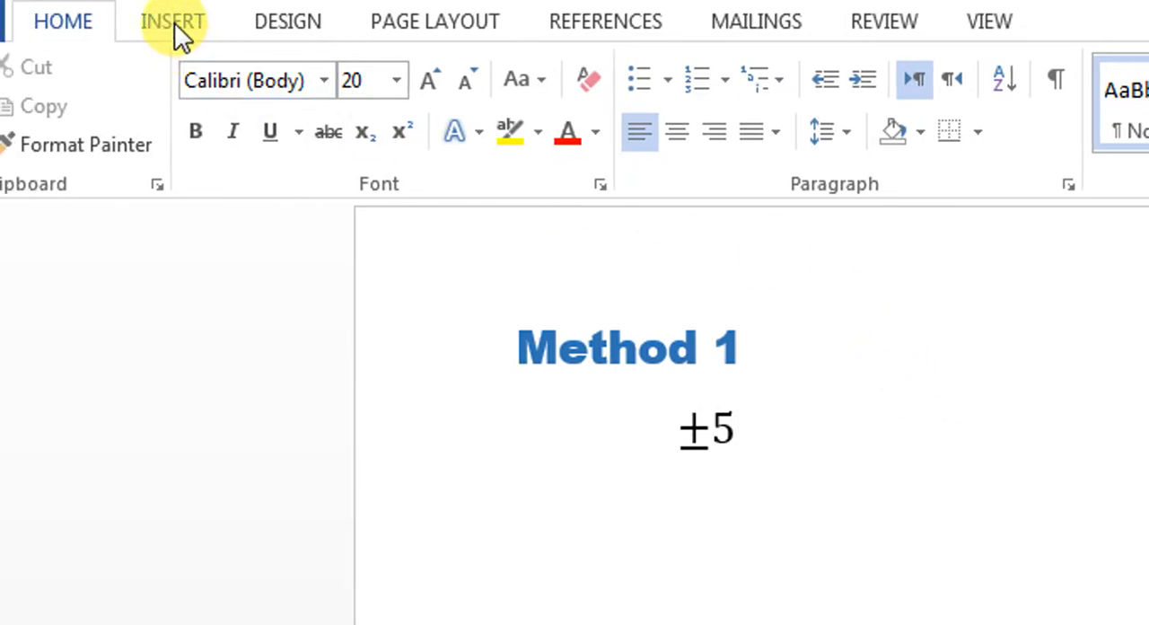
pyautogui.click(919, 426)
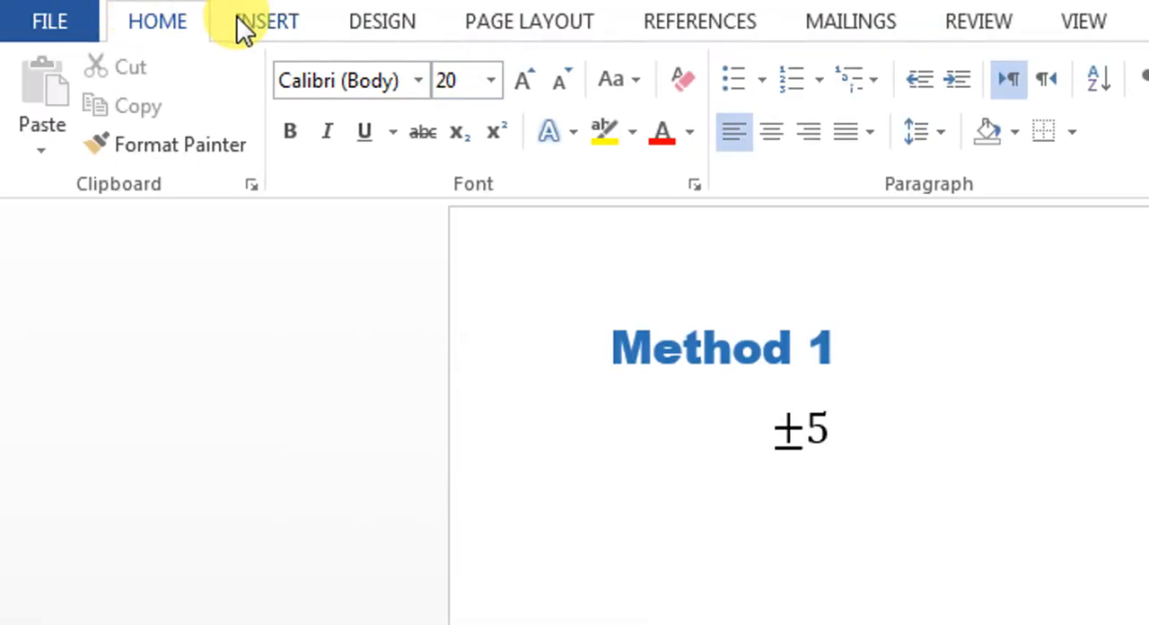
# Step: Insert a ∓6 equation next to the ±5 equation using the Minus Plus symbol
pyautogui.click(268, 21)
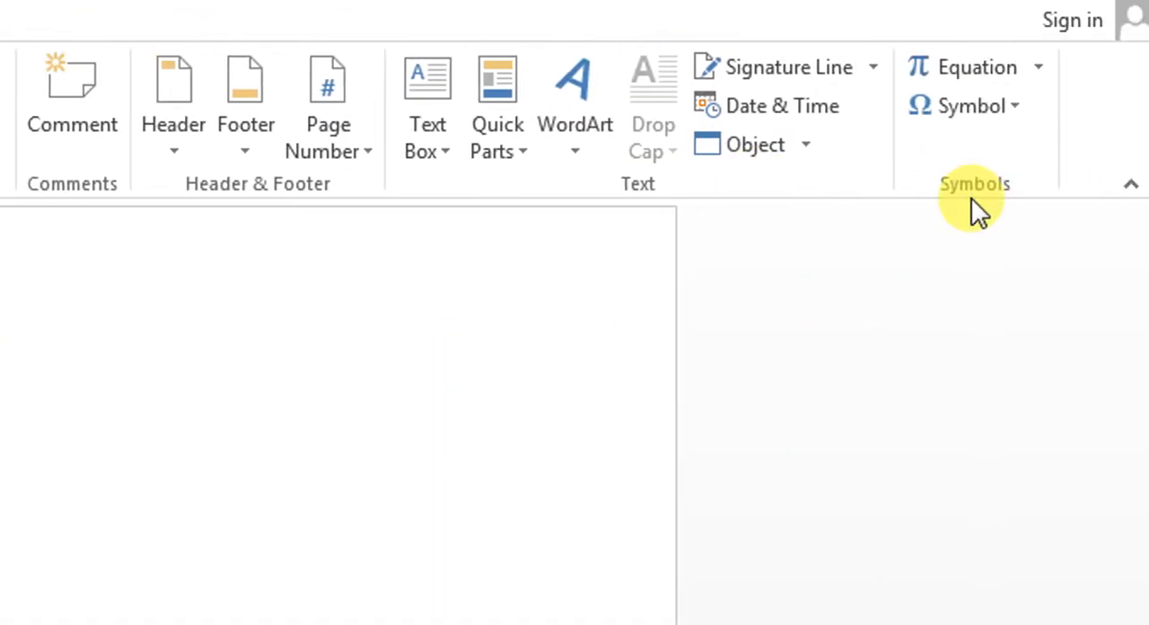
pyautogui.moveTo(970, 105)
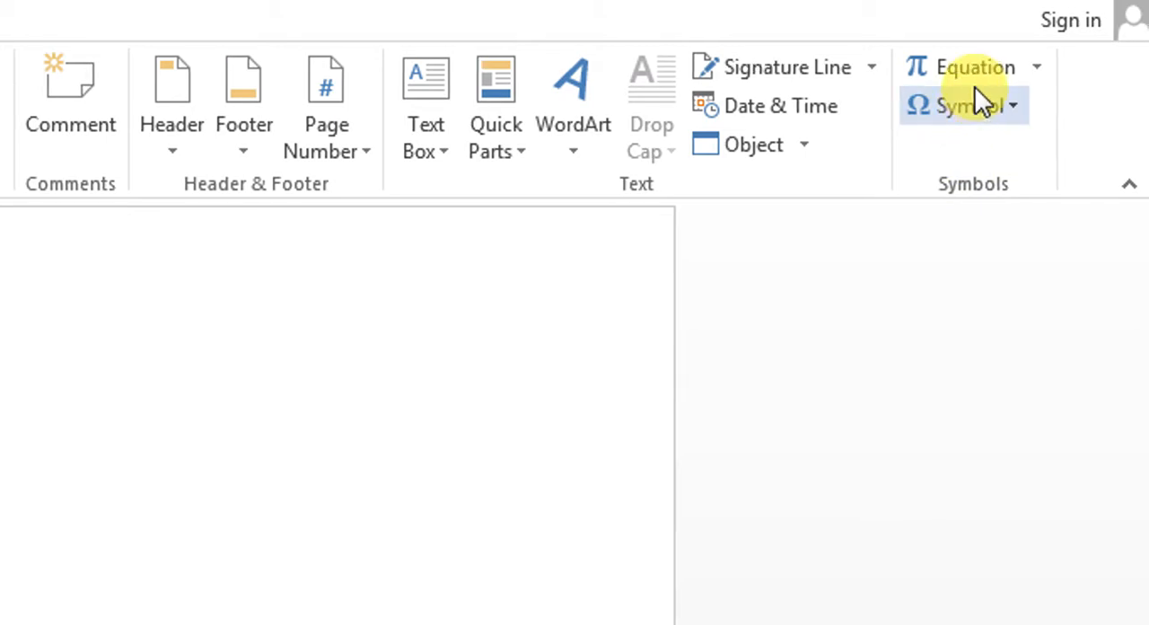
pyautogui.click(976, 67)
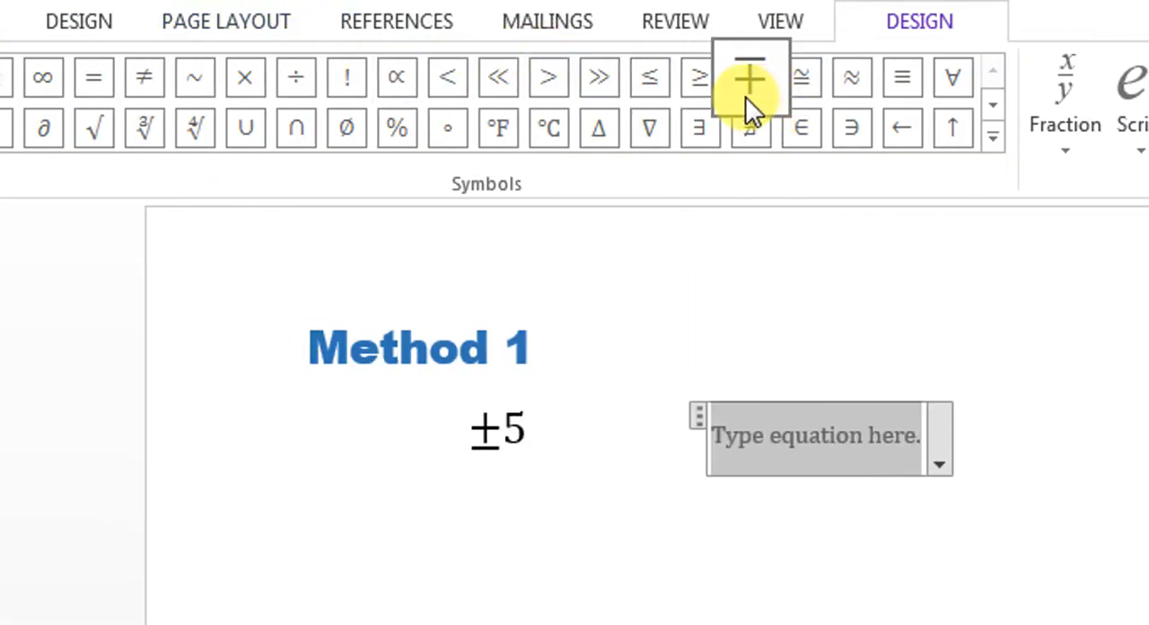
pyautogui.moveTo(751, 79)
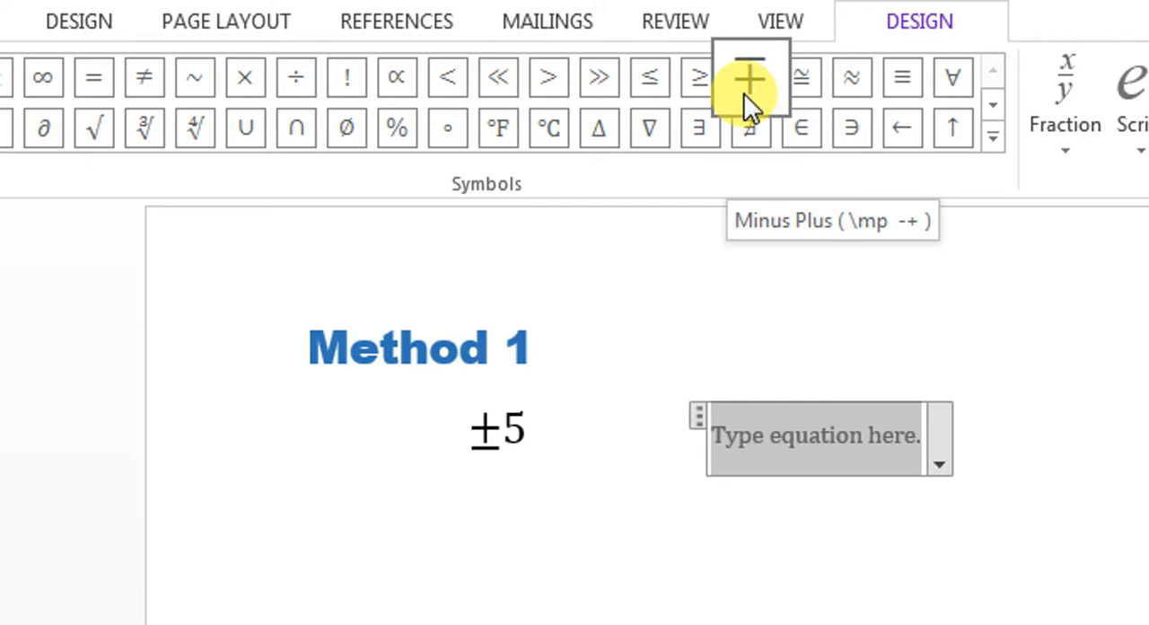
pyautogui.click(749, 78)
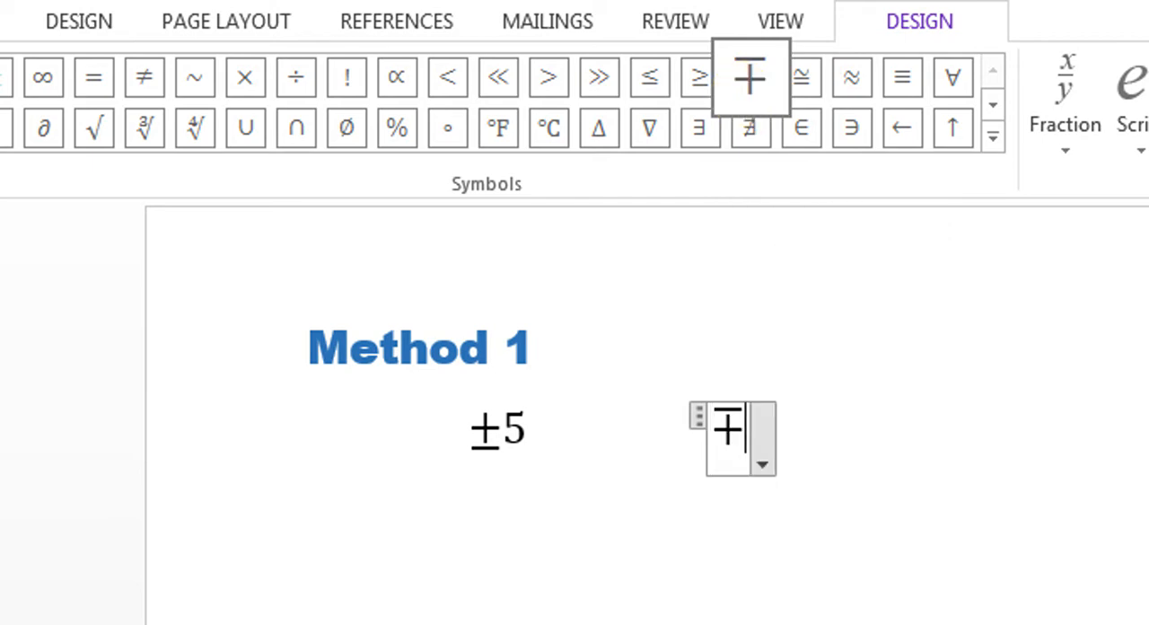
pyautogui.write('6')
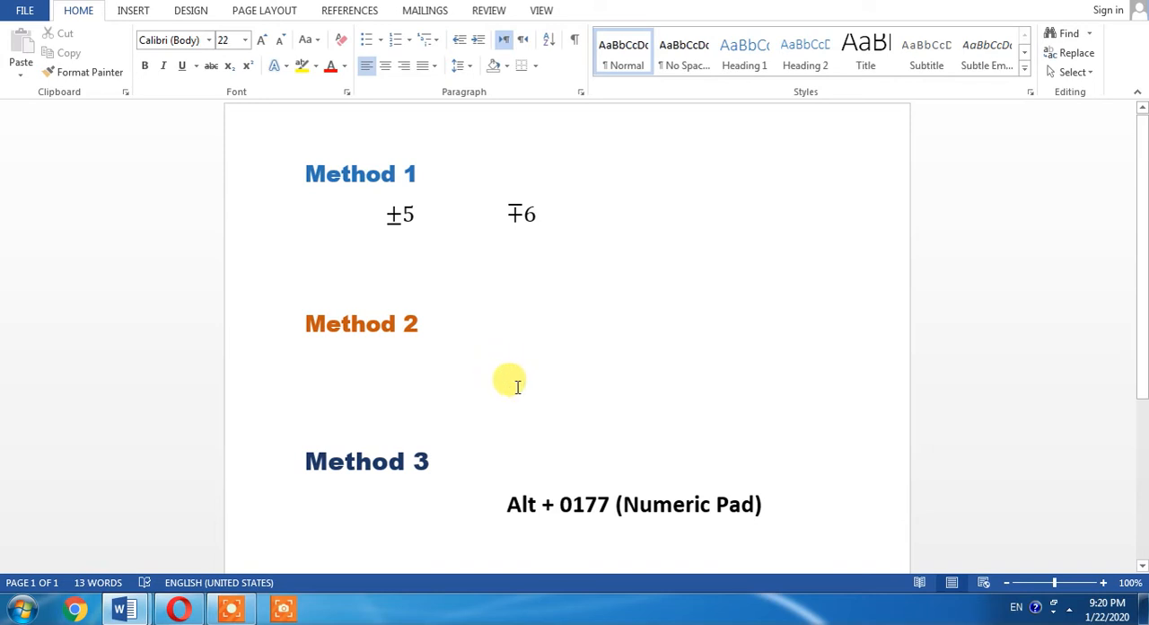
pyautogui.click(507, 390)
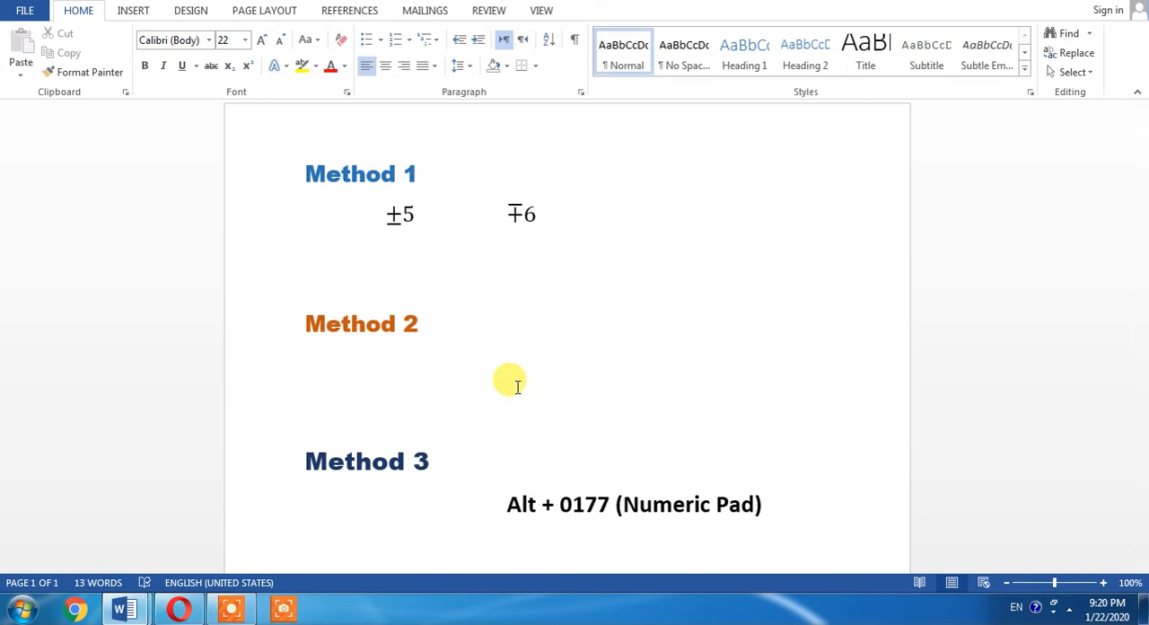
# Step: Type a plus sign under Method 2 and add Combining Macron (0304) above it
pyautogui.write('+')
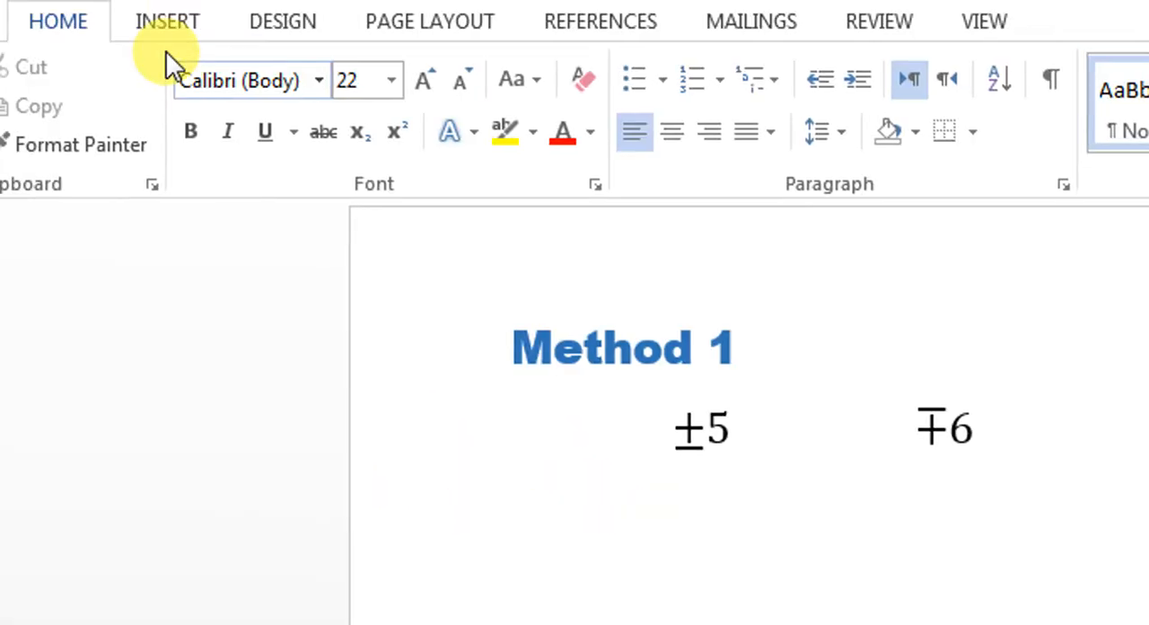
pyautogui.click(167, 21)
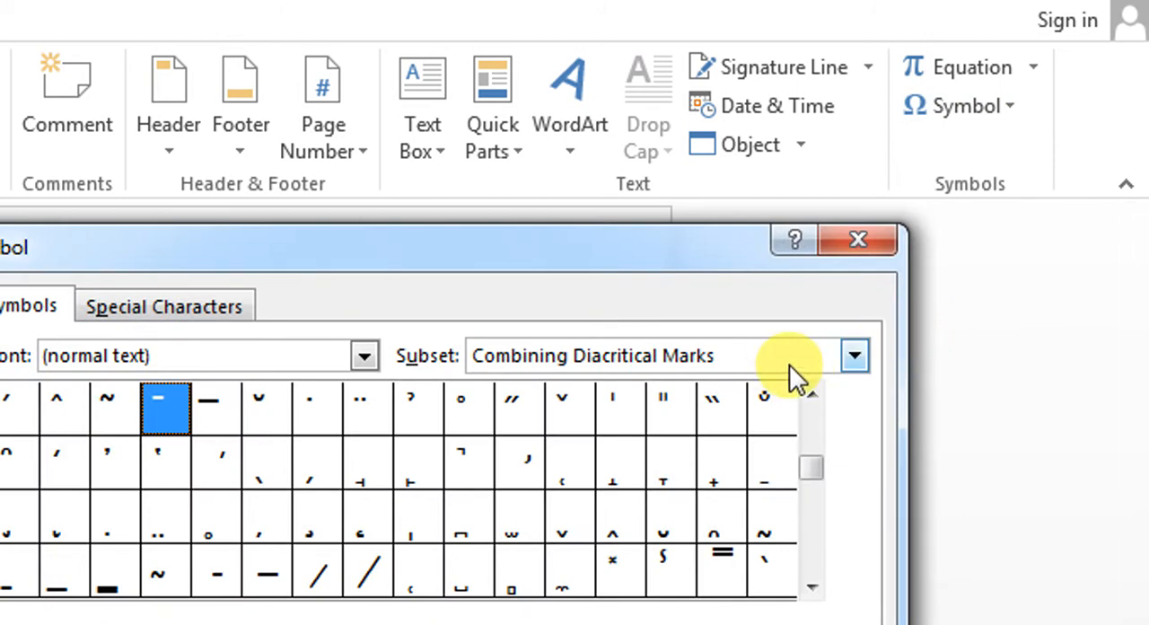
pyautogui.moveTo(844, 368)
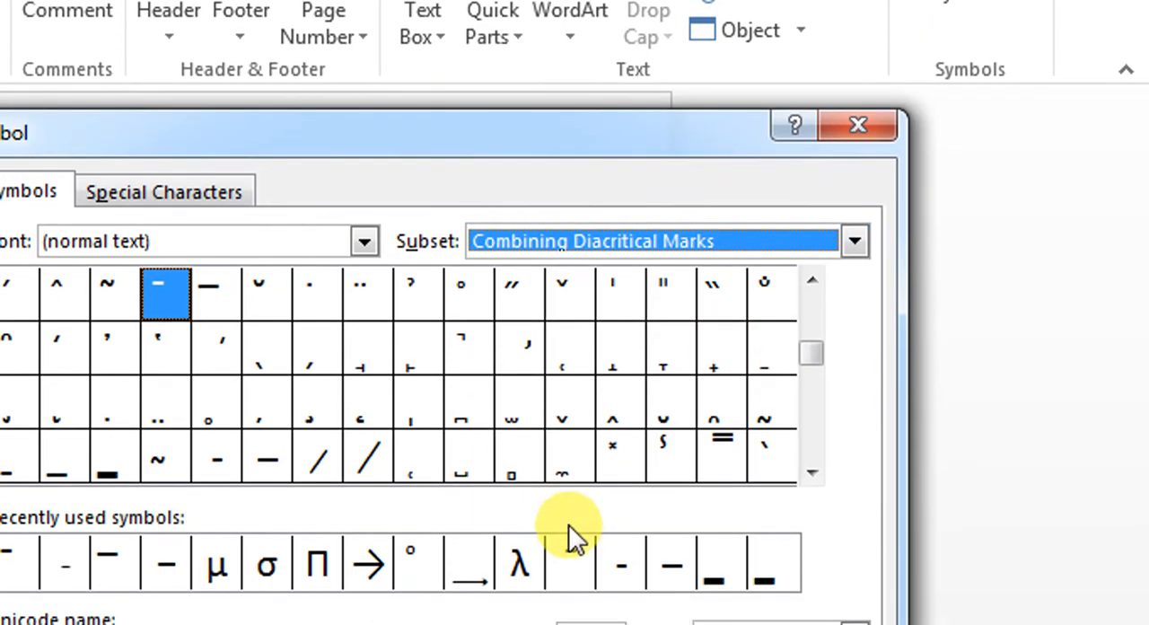
pyautogui.moveTo(188, 292)
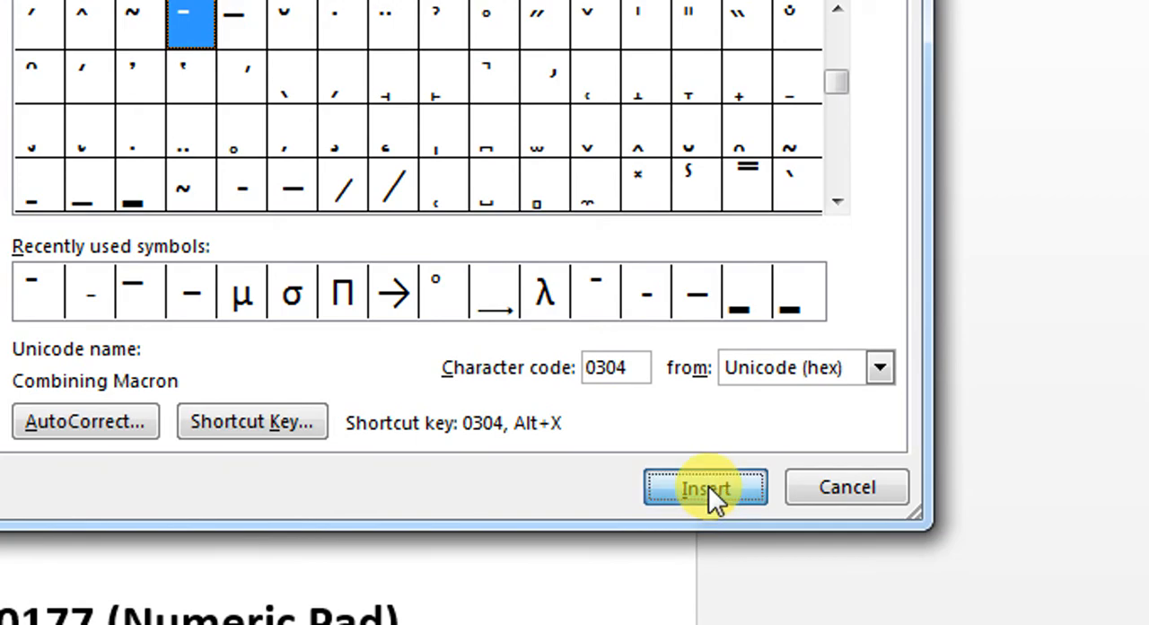
pyautogui.click(705, 487)
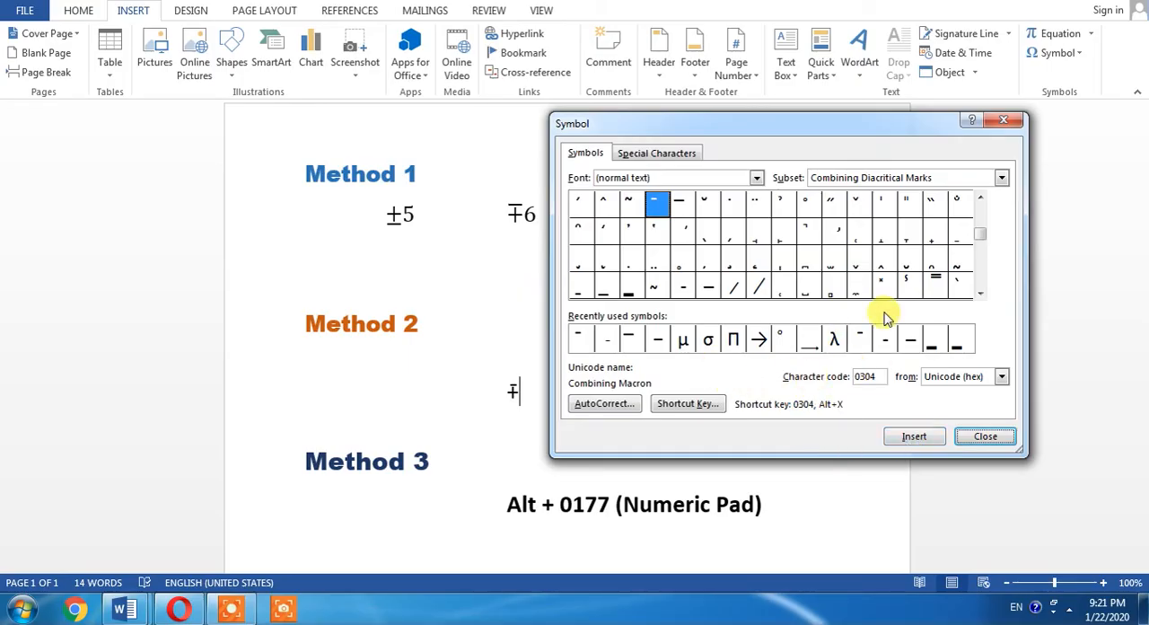
# Step: Close the Symbol dialog and put the cursor after the Method 2 character
pyautogui.click(984, 436)
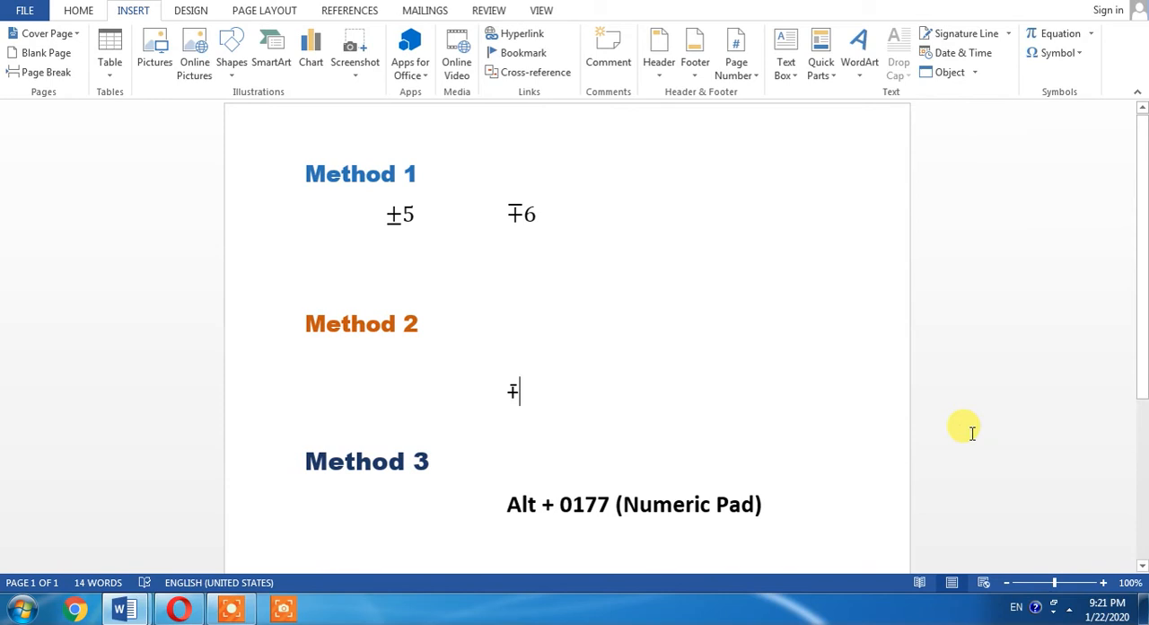
pyautogui.moveTo(725, 501)
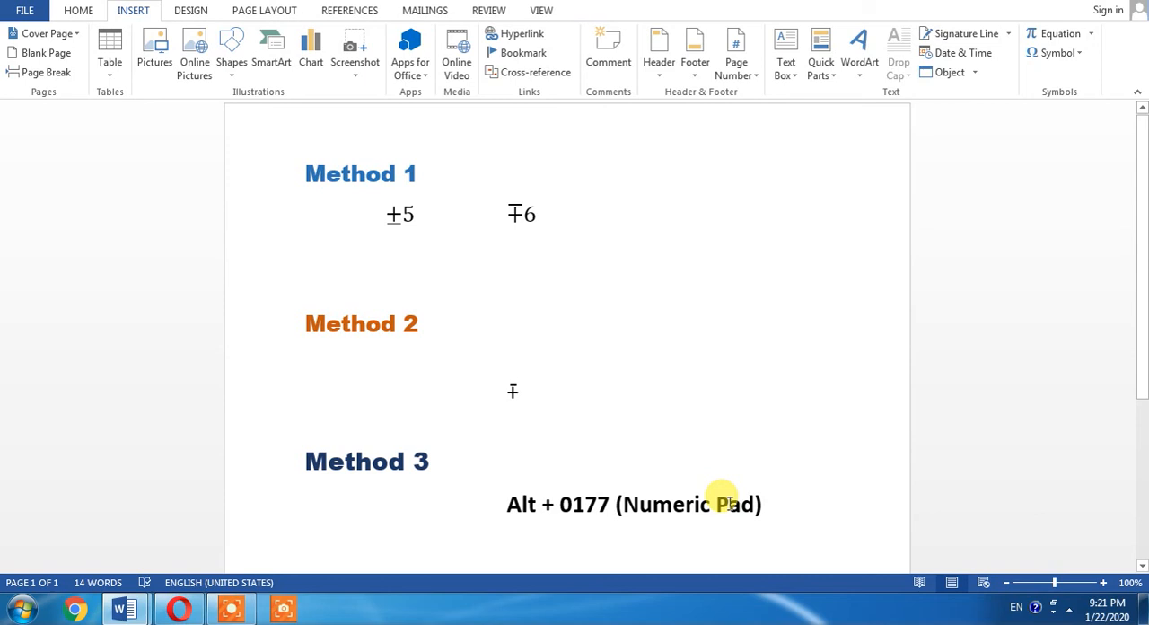
pyautogui.click(513, 390)
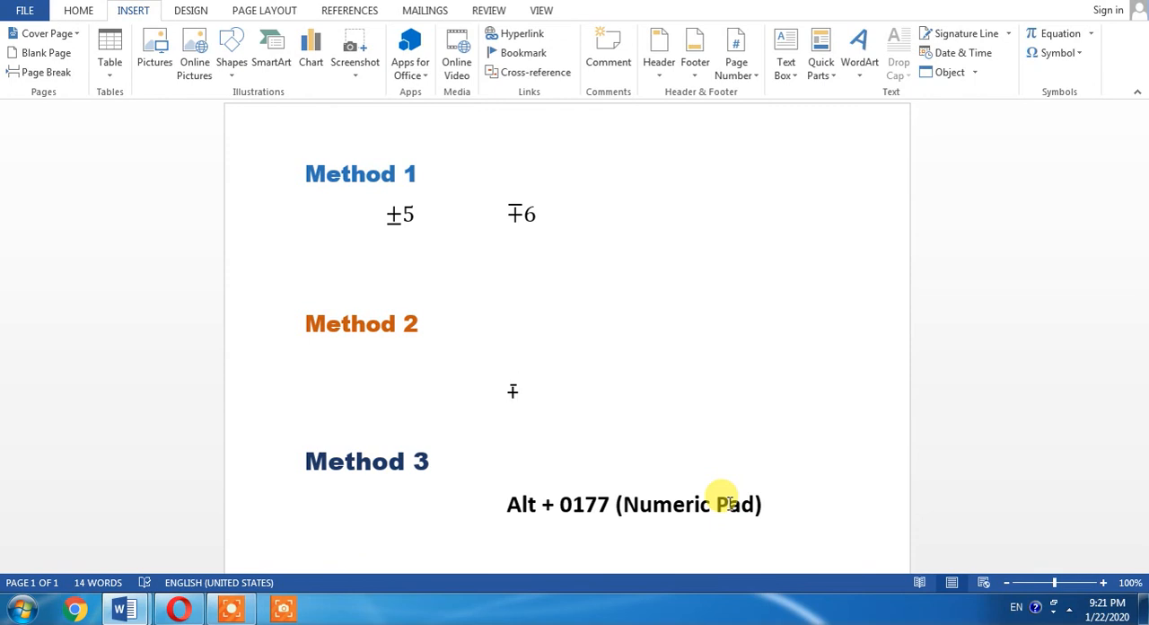
pyautogui.click(513, 390)
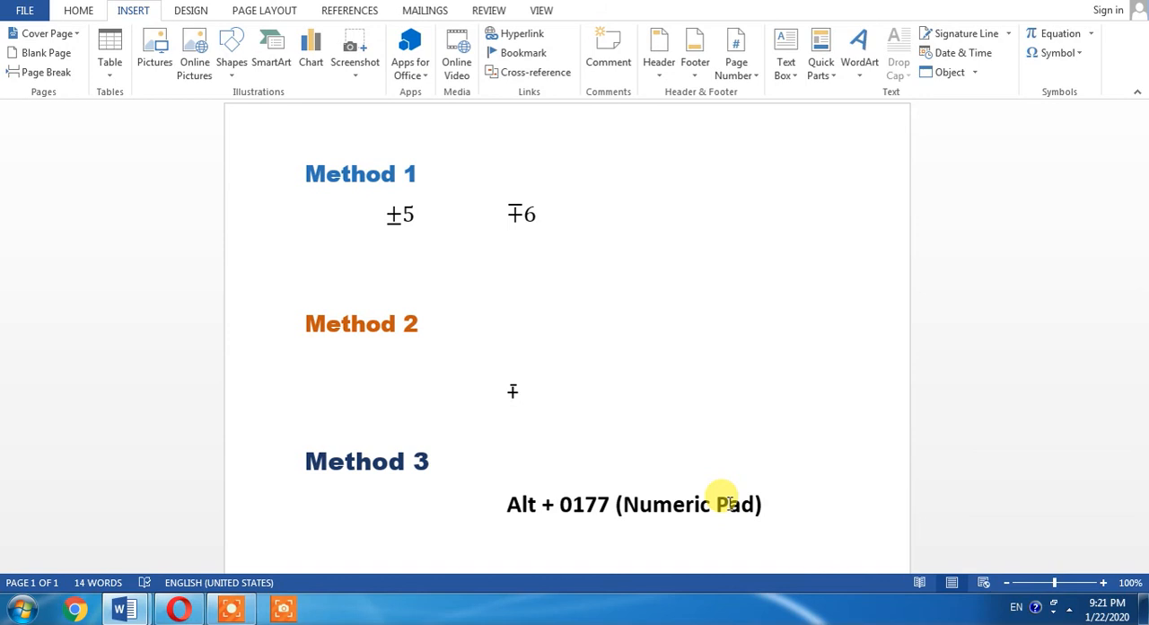
pyautogui.click(511, 390)
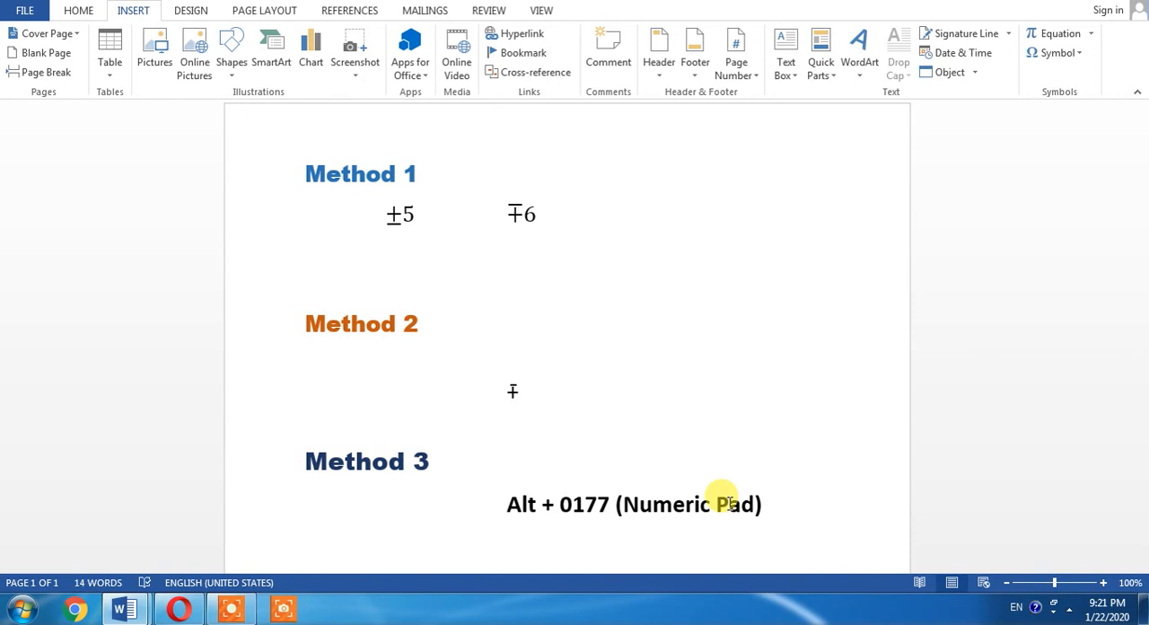
pyautogui.click(516, 391)
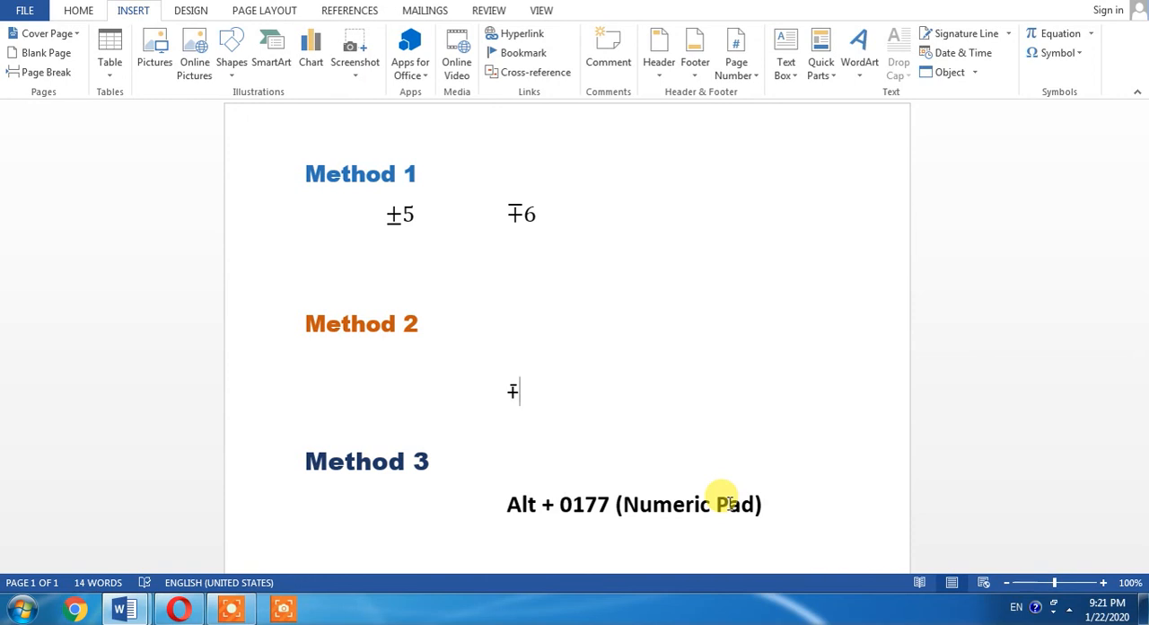